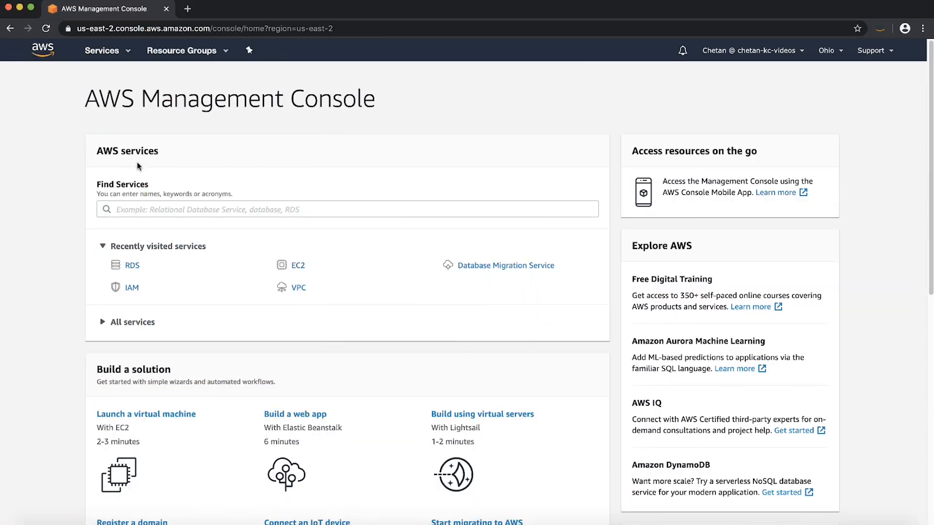
- Open the RDS service from Find Services and go to the Databases list for rds-maria-test
type("R")
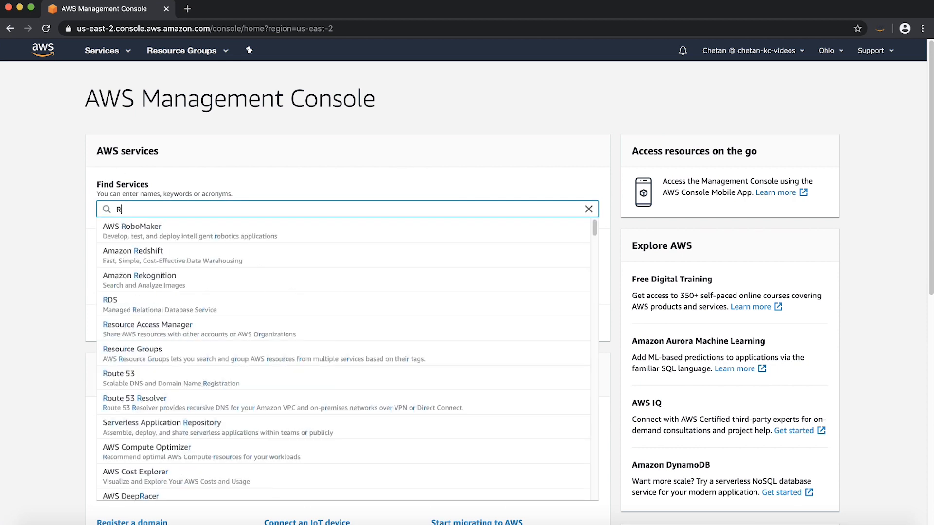
left_click(110, 299)
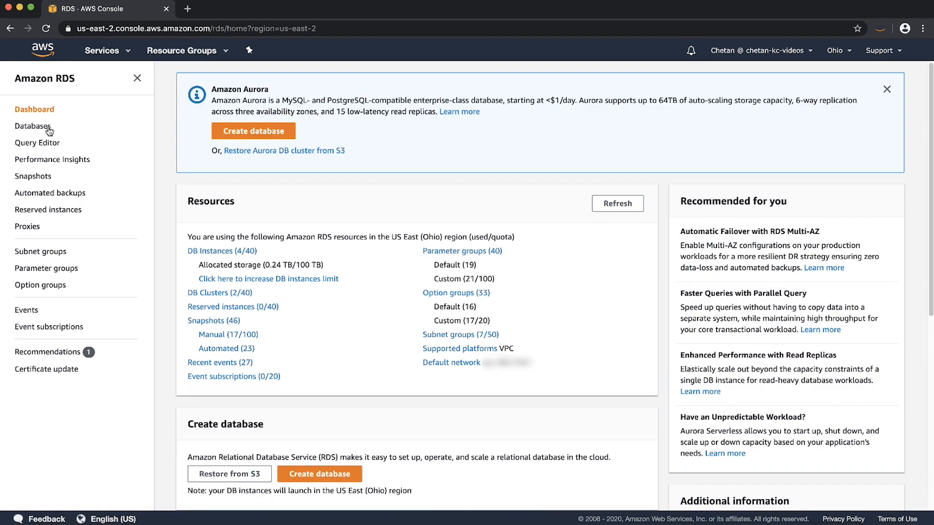
left_click(33, 125)
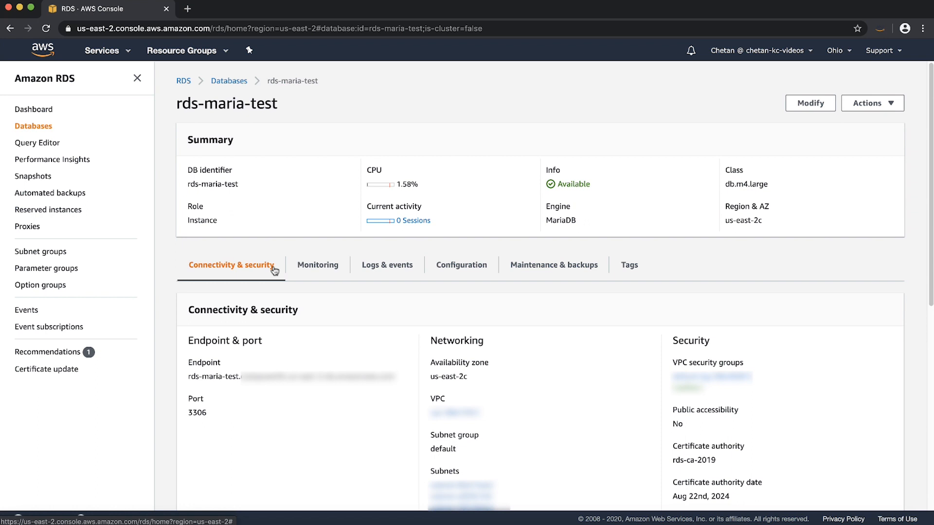
mouse_move(554, 264)
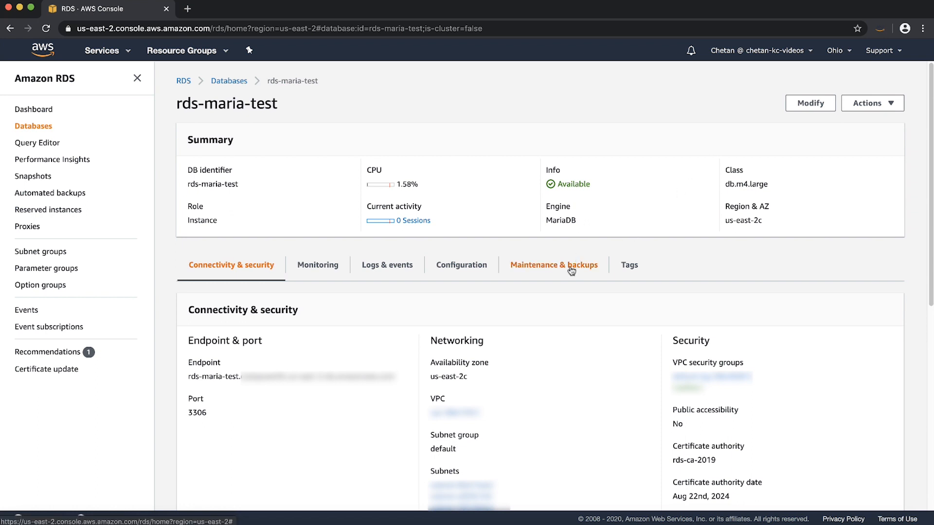
- Show rds-maria-test's Maintenance & backups details down to the Snapshots list
left_click(553, 265)
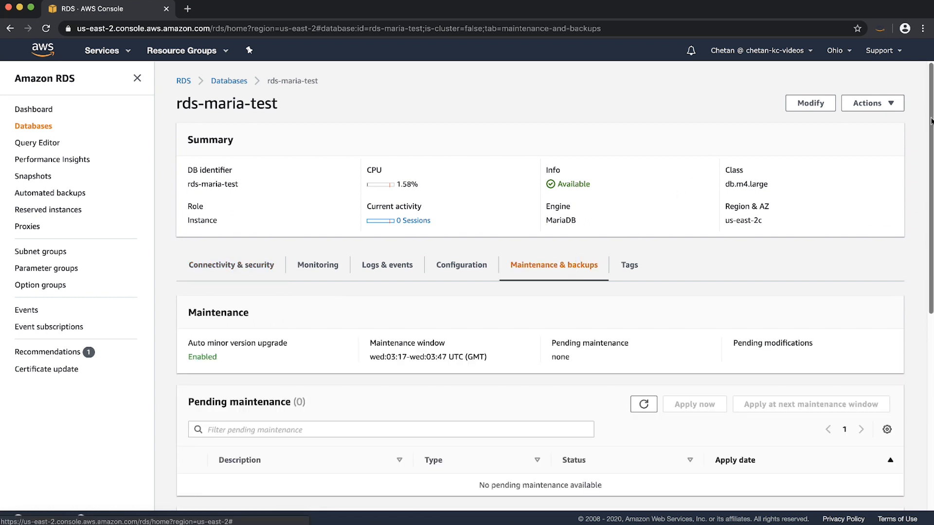
scroll("down", 3)
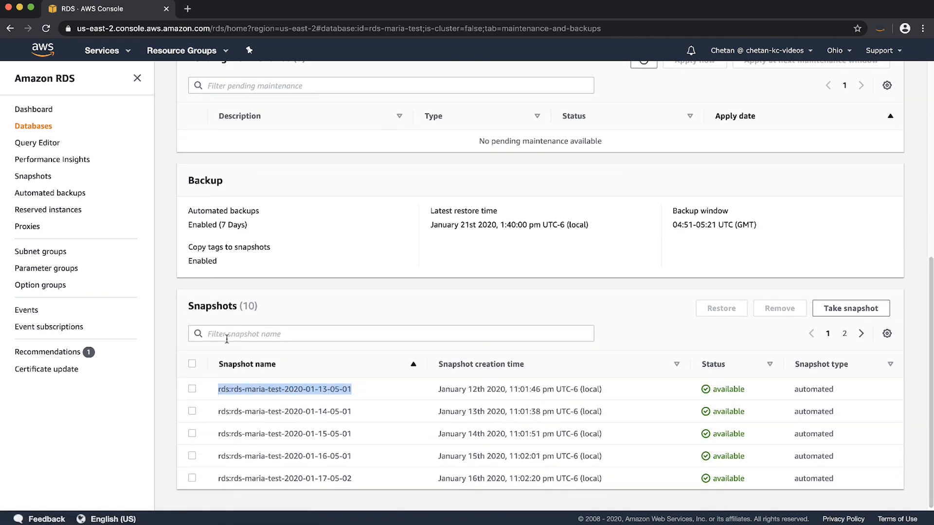
mouse_move(33, 176)
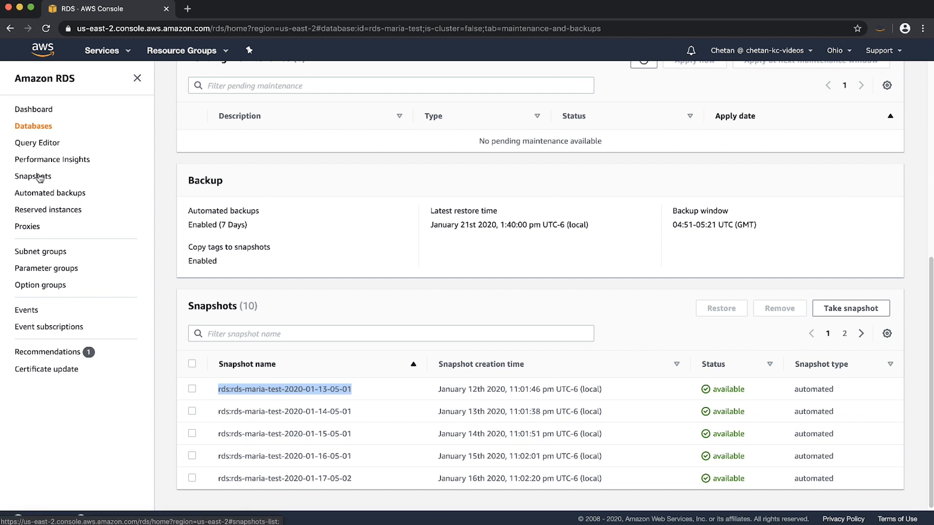
left_click(33, 176)
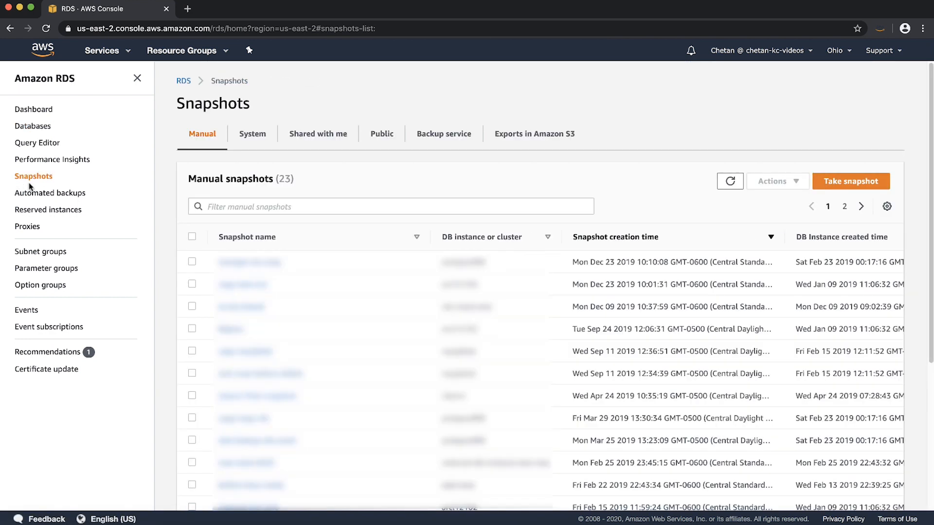
left_click(252, 133)
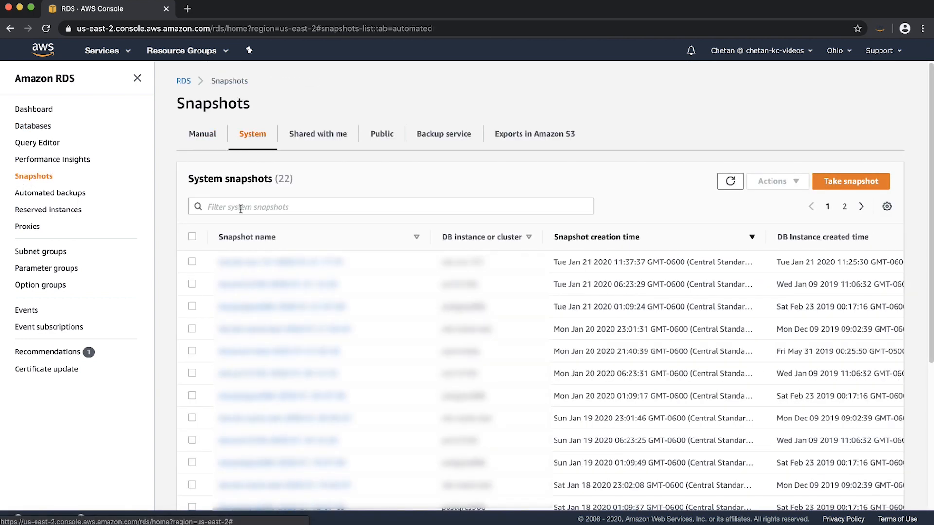
type("rds:rds-maria-test-2020-01-13-05-01")
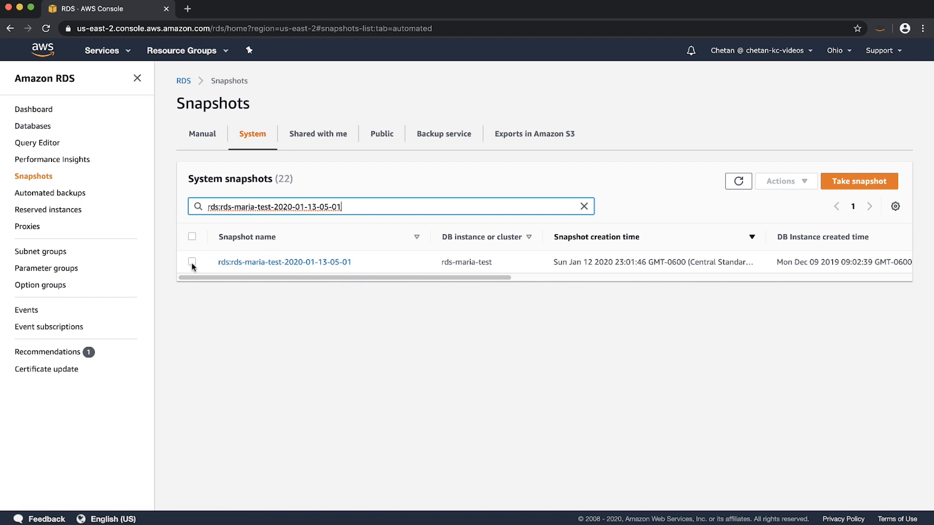
left_click(192, 262)
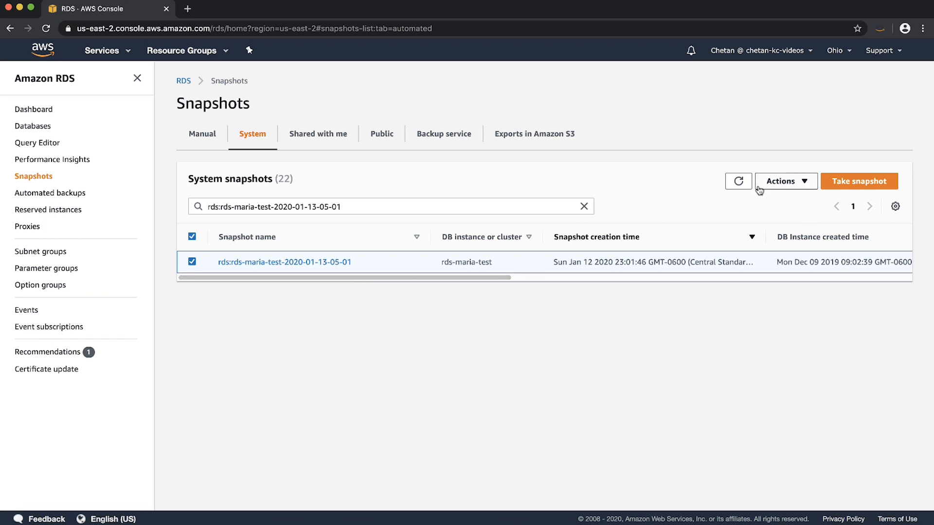
left_click(786, 181)
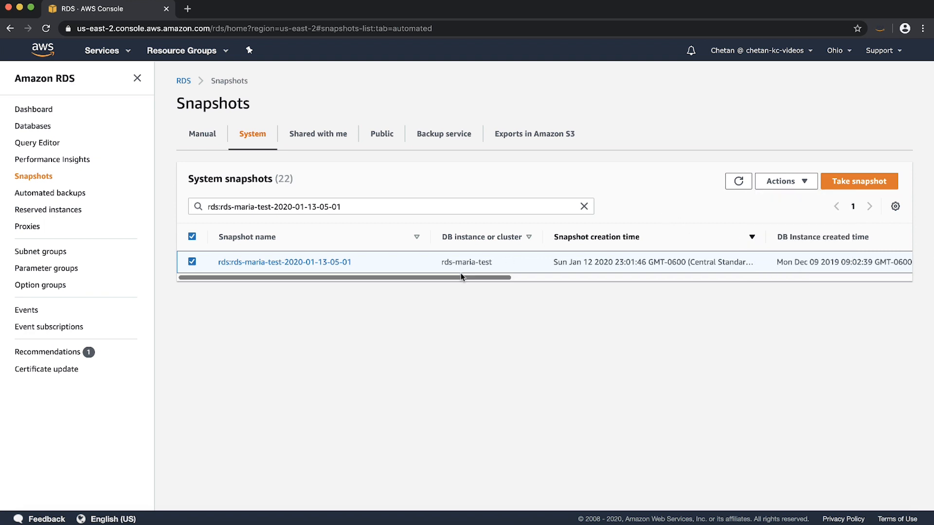
scroll("right", 3)
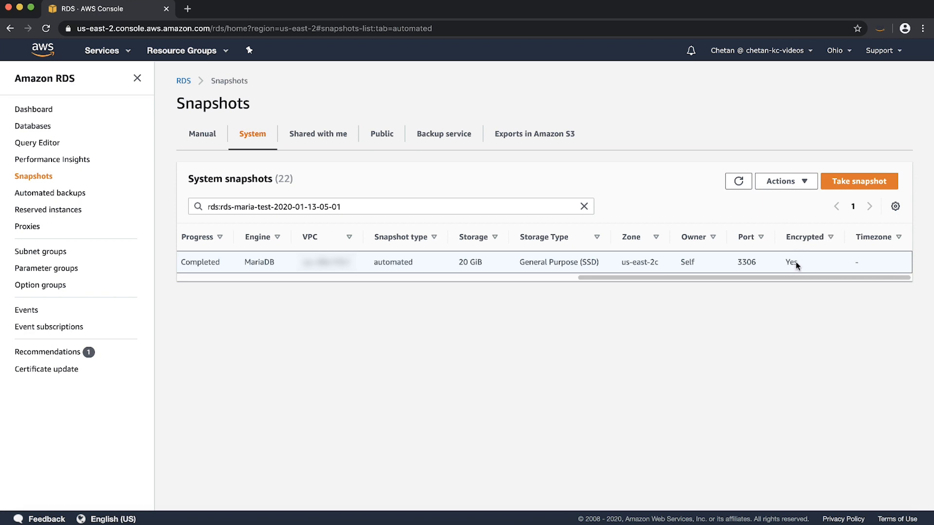
mouse_move(805, 243)
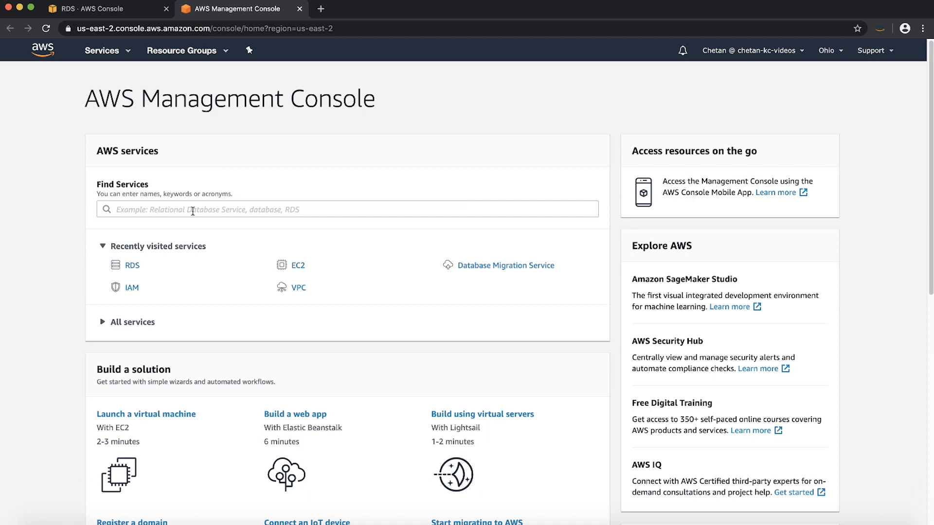
- Go to Key Management Service's customer managed keys and start creating a new key
type("Key Management Service")
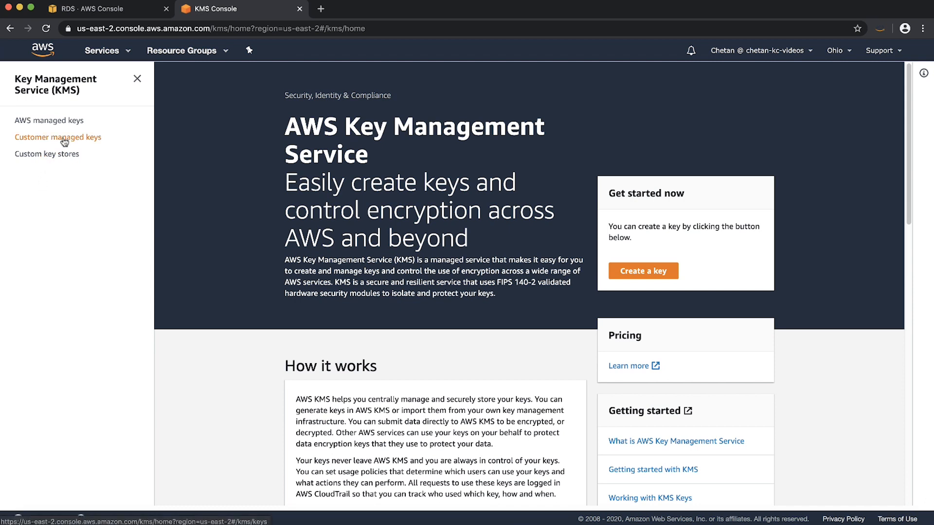
left_click(58, 137)
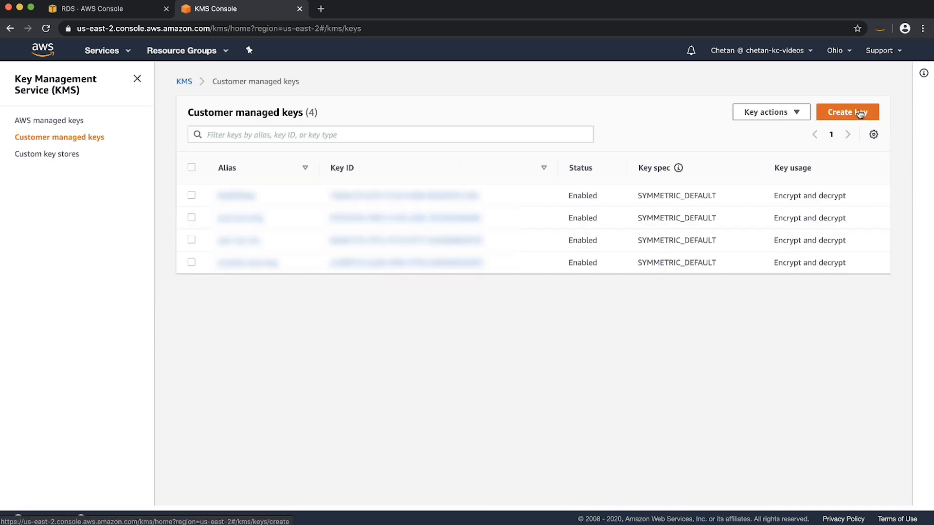
left_click(846, 112)
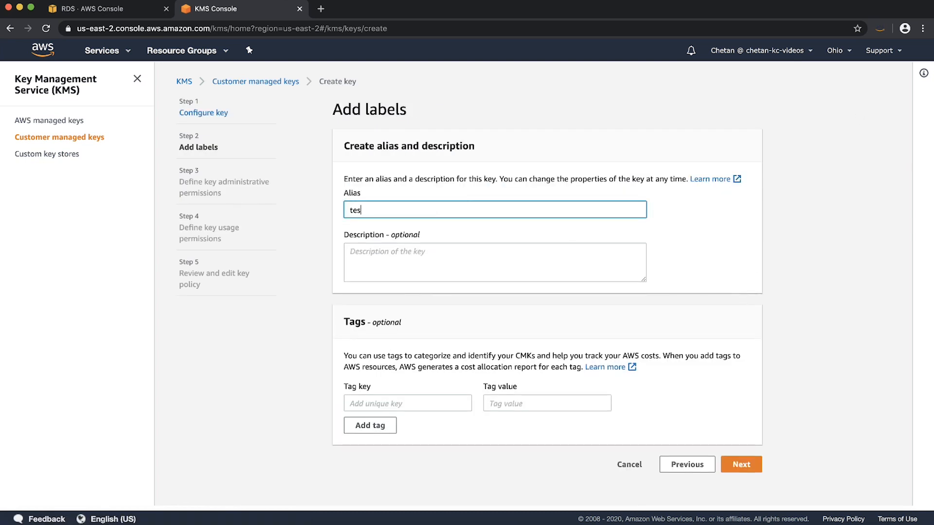
- Give the key alias and description test-kms and finish through the permissions steps
type("test-kms")
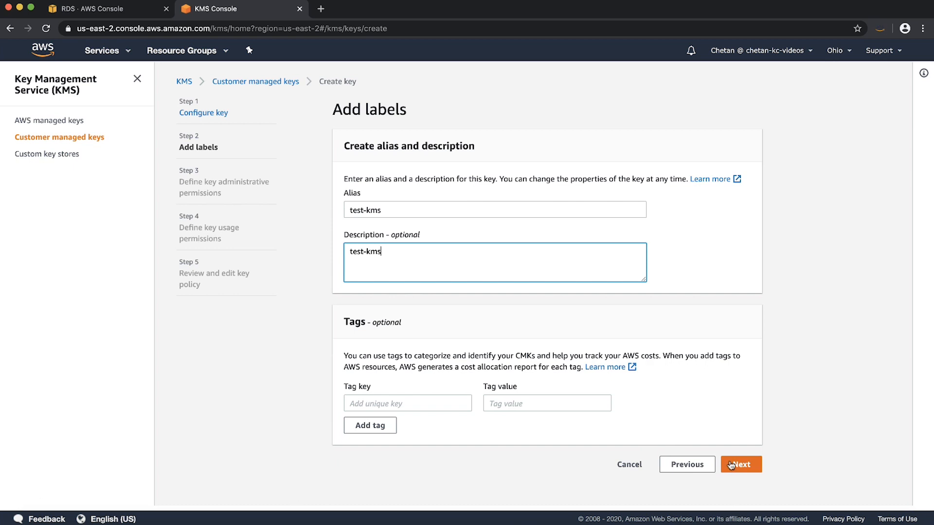
left_click(741, 465)
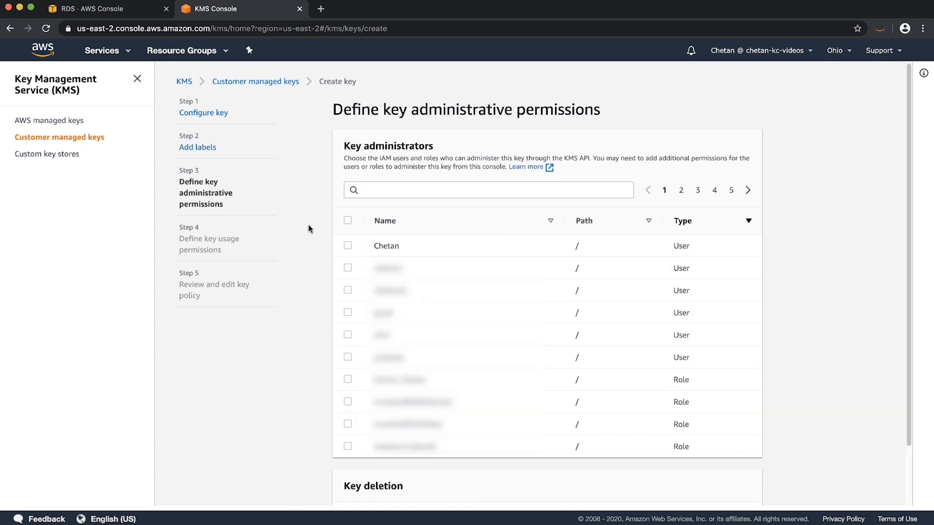
left_click(348, 245)
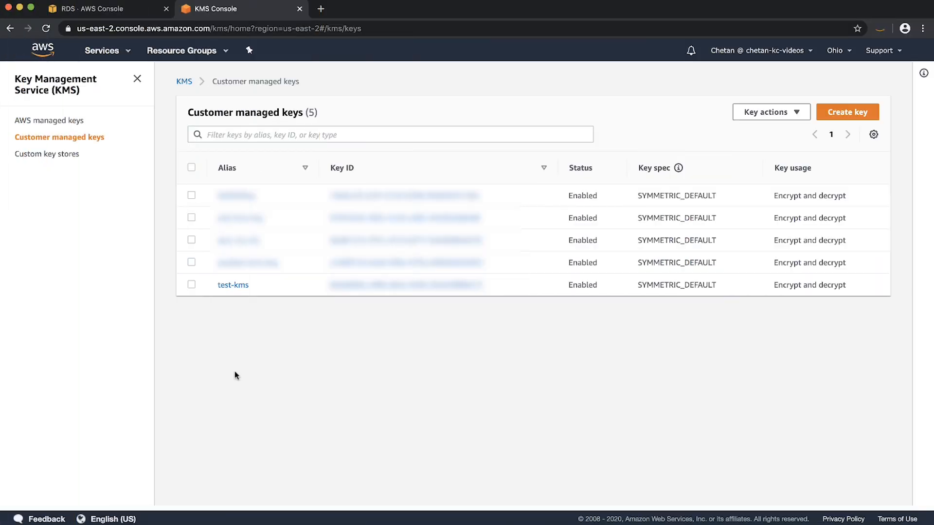
- Open the test-kms key details and scroll to the Other AWS accounts section
left_click(232, 285)
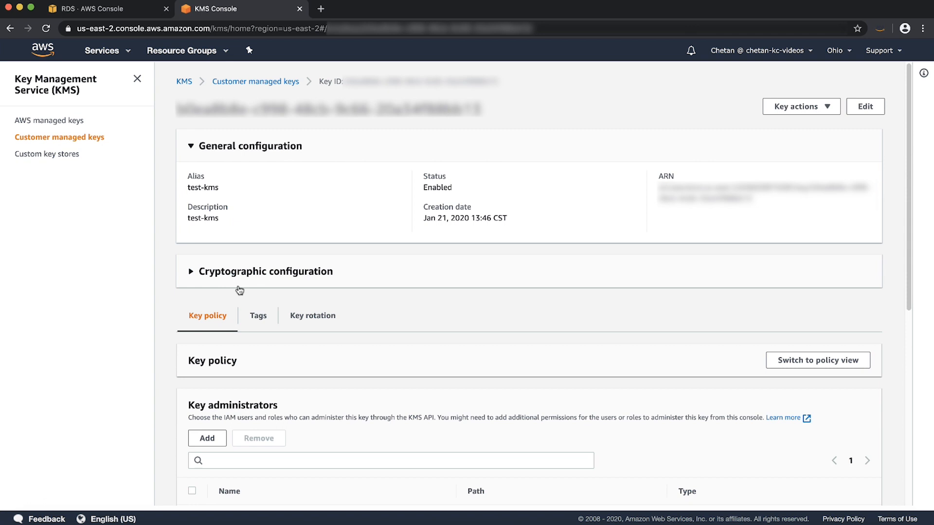
mouse_move(896, 293)
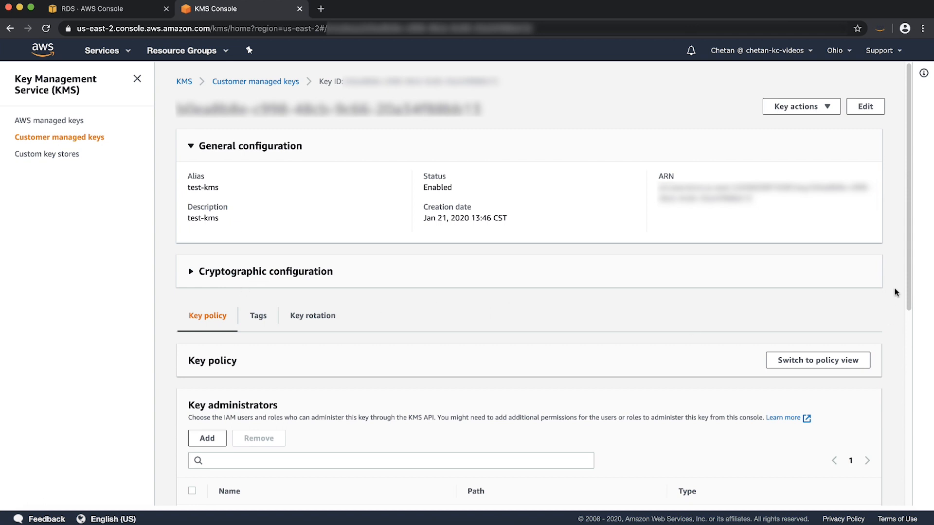
scroll("down", 3)
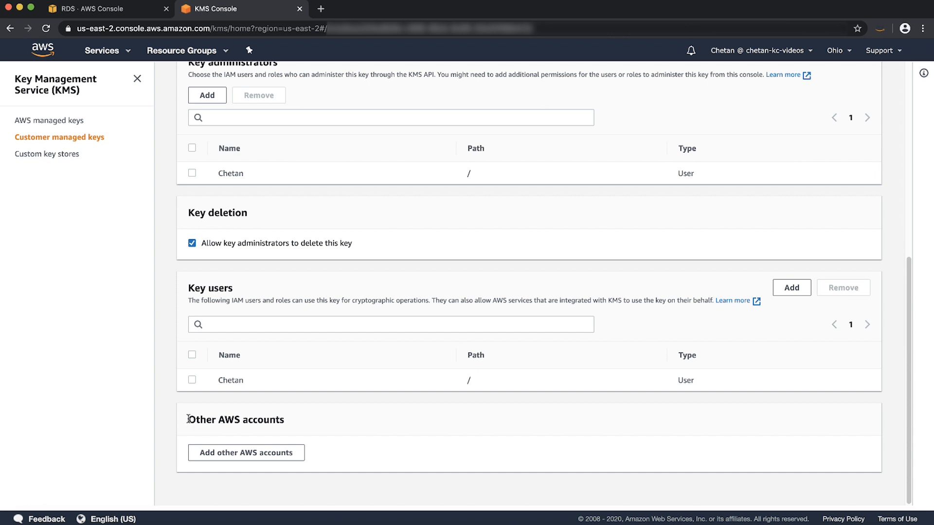
mouse_move(293, 444)
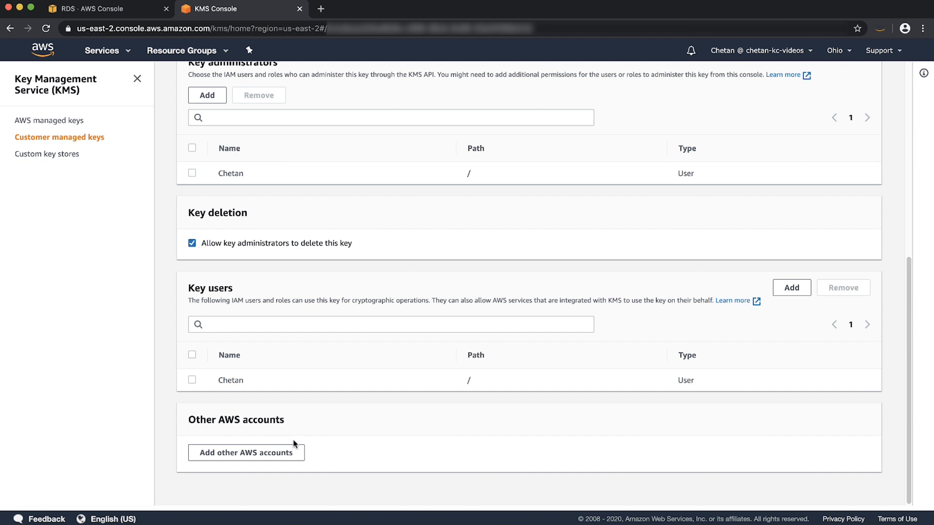
- Add the target AWS account to test-kms's Other AWS accounts, save, and return to the RDS tab
left_click(245, 453)
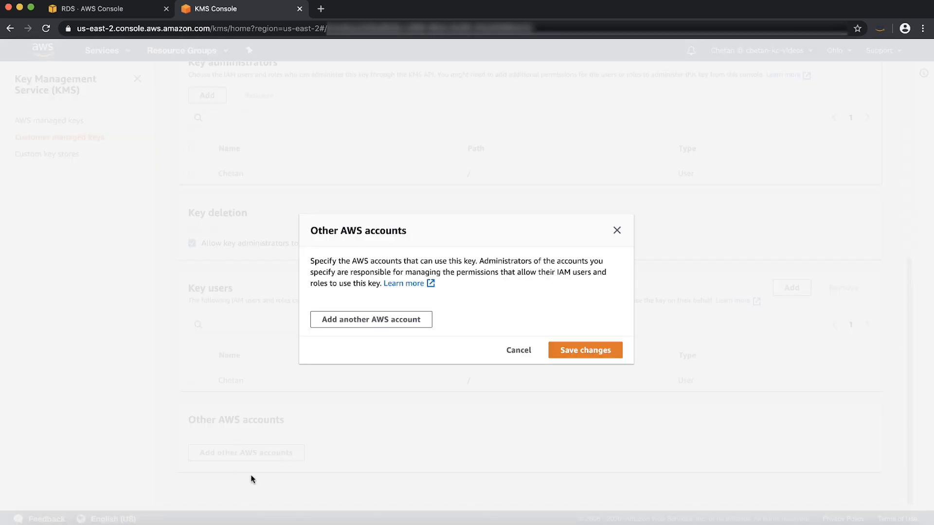
left_click(370, 319)
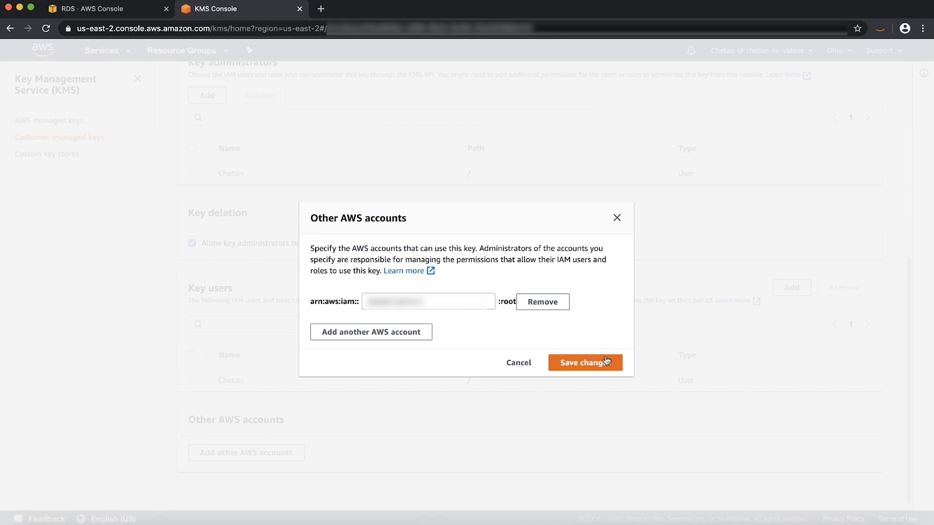
left_click(585, 362)
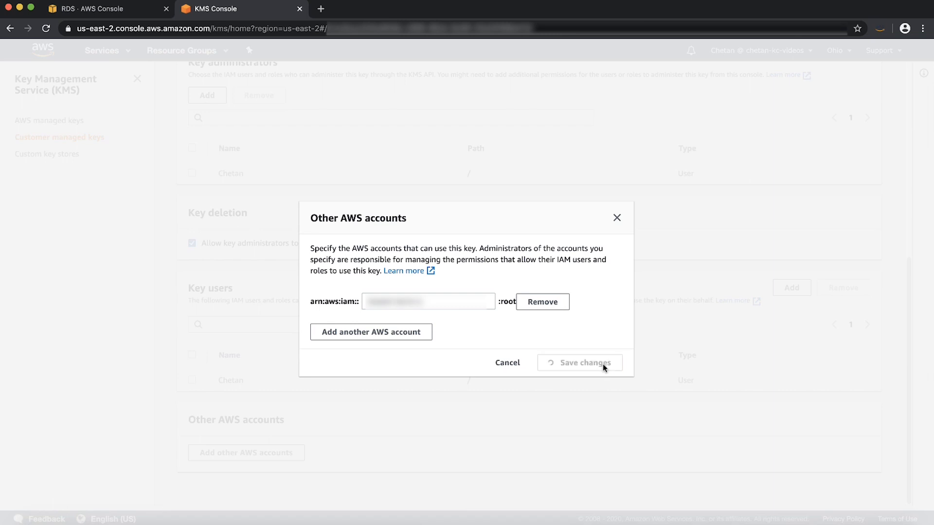
left_click(577, 363)
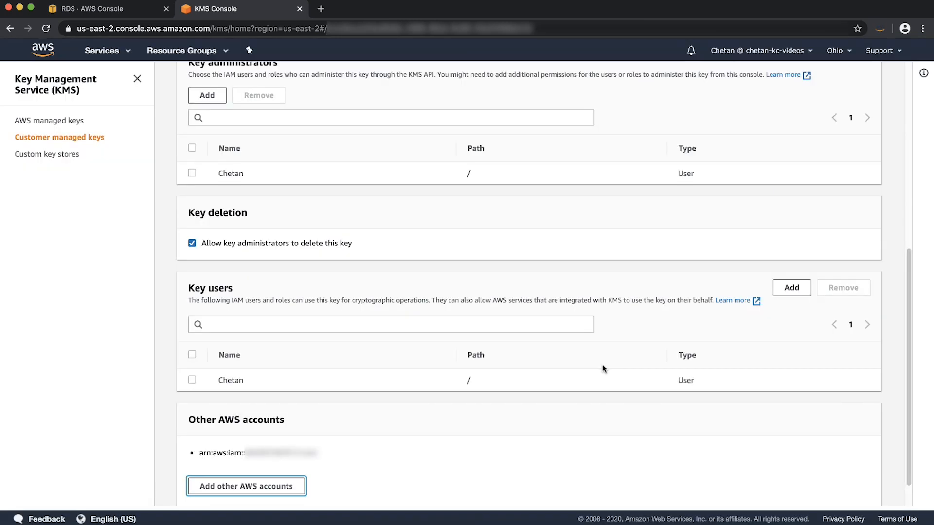
left_click(107, 9)
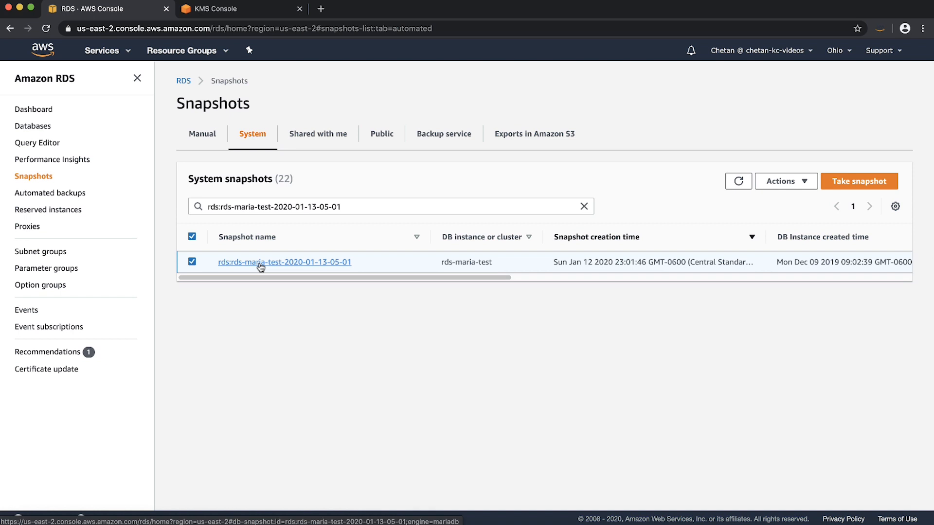
- Copy the system snapshot as test-kms-db encrypted with master key test-kms and submit
left_click(785, 181)
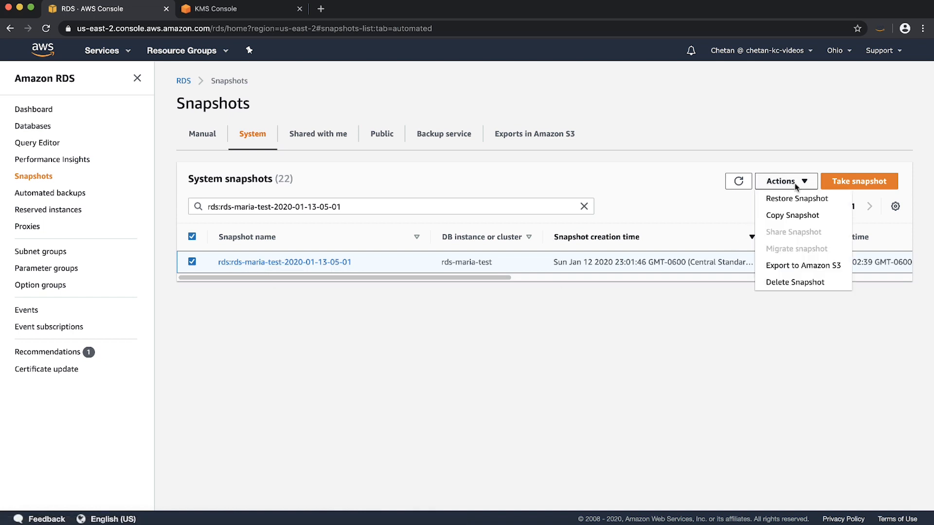
mouse_move(792, 216)
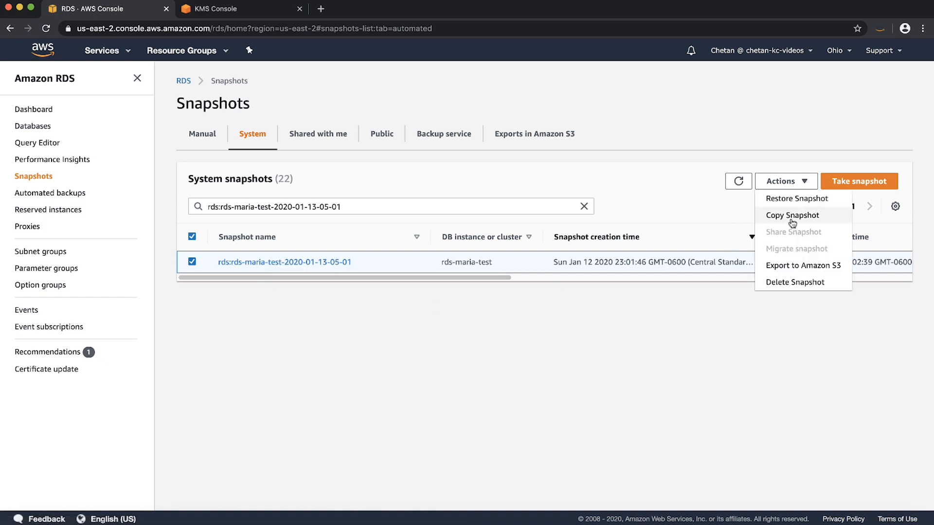
left_click(792, 215)
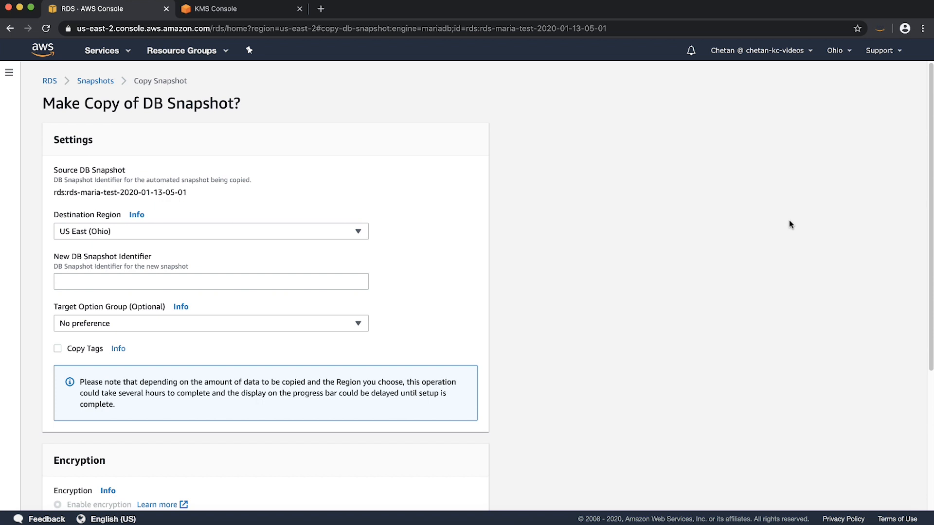
type("test-kms-sb")
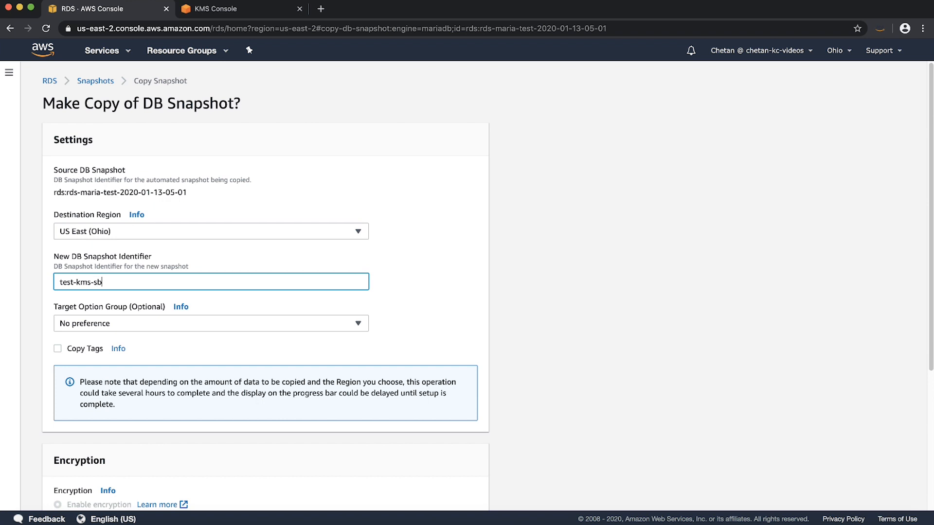
type("test-kms-db")
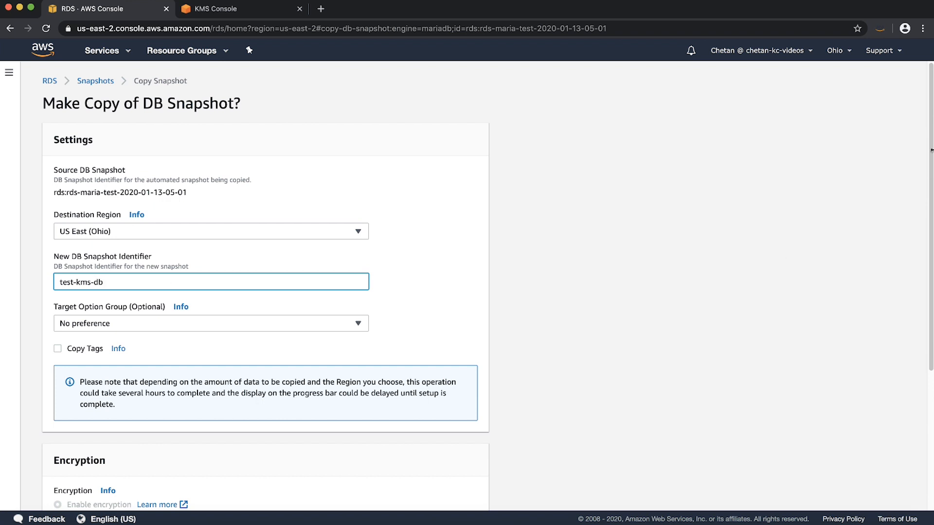
scroll("down", 3)
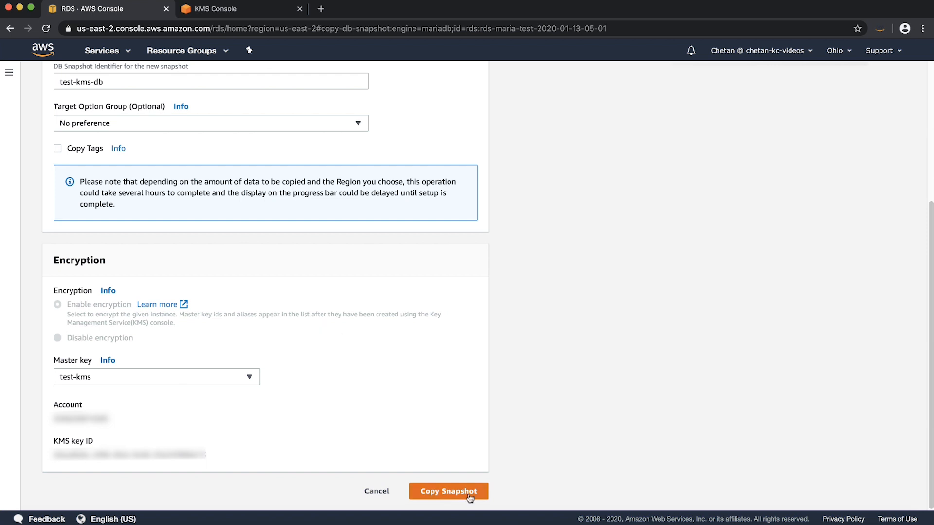
left_click(448, 491)
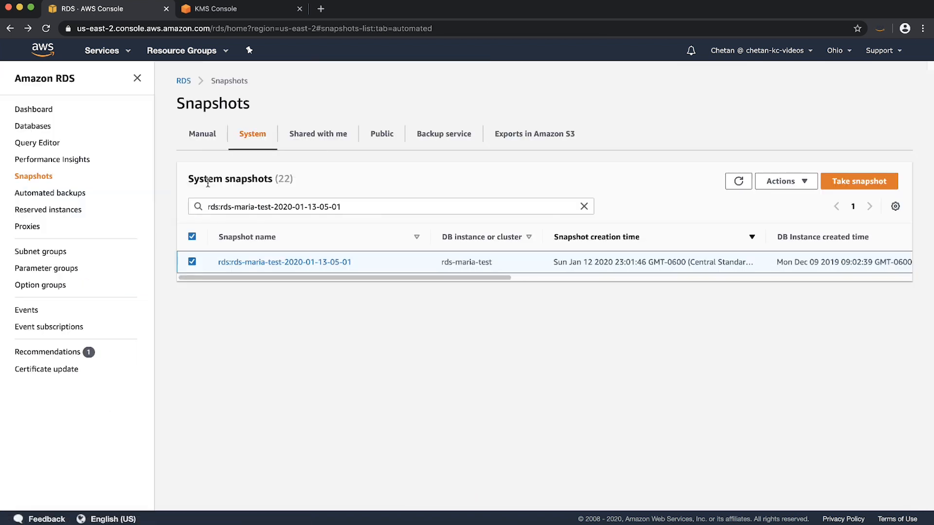
- Select the manual snapshot test-kms-db and start Share Snapshot from Actions
left_click(203, 133)
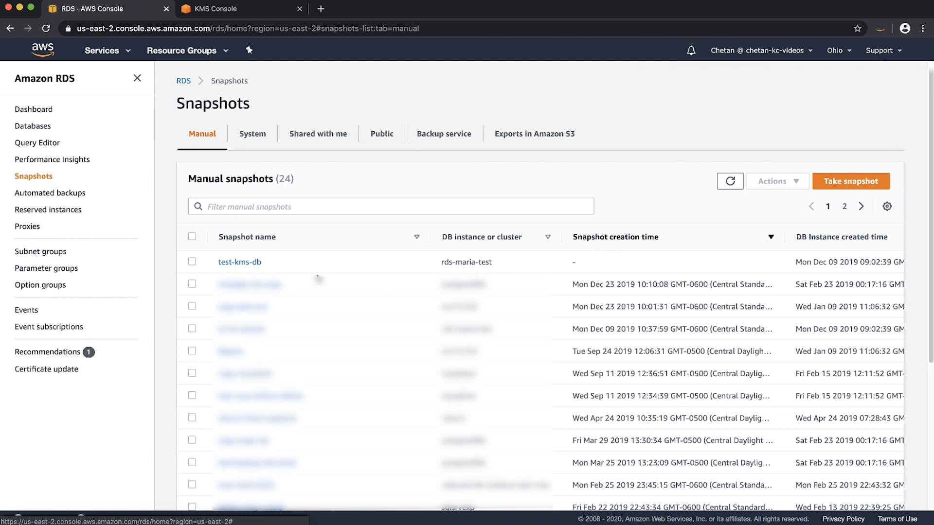
mouse_move(247, 272)
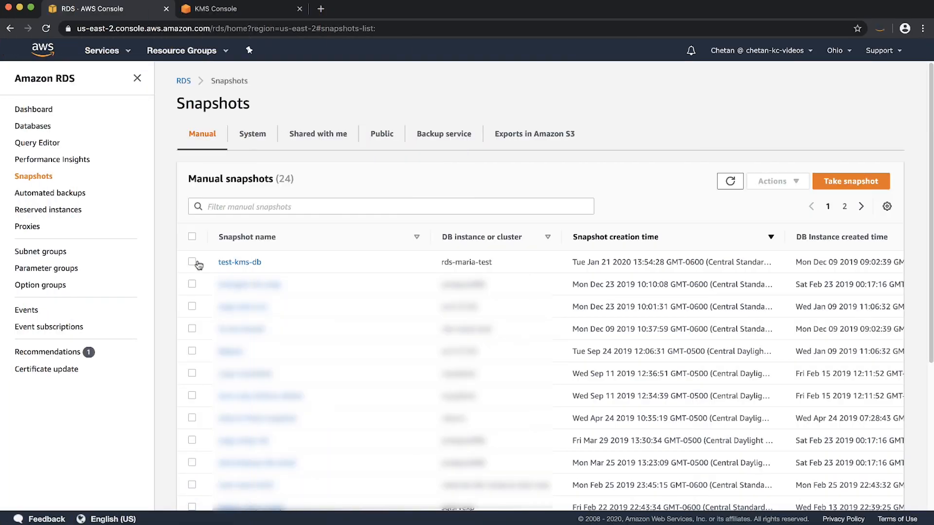
left_click(191, 262)
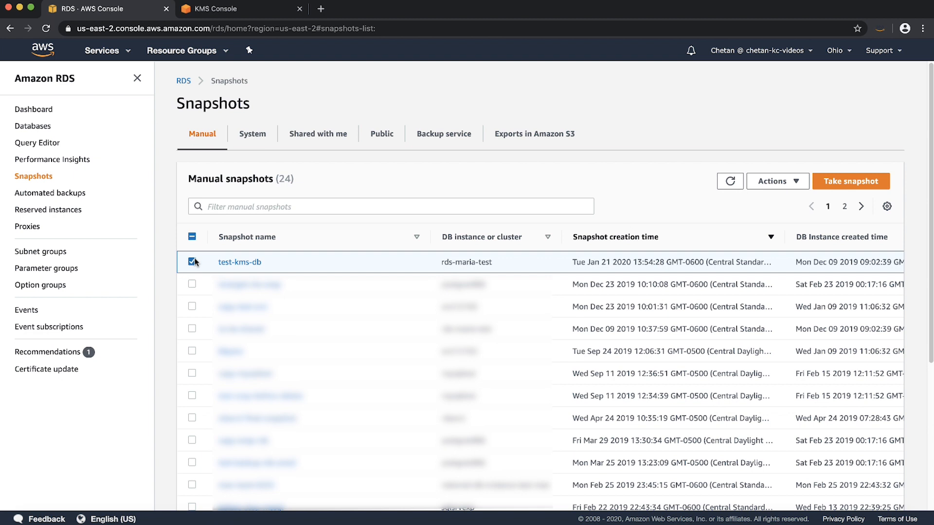
mouse_move(747, 213)
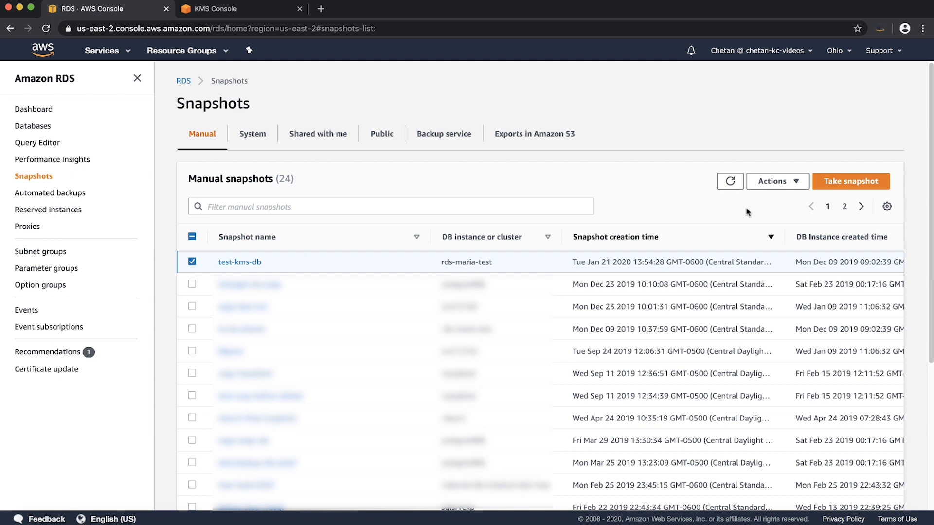
left_click(776, 181)
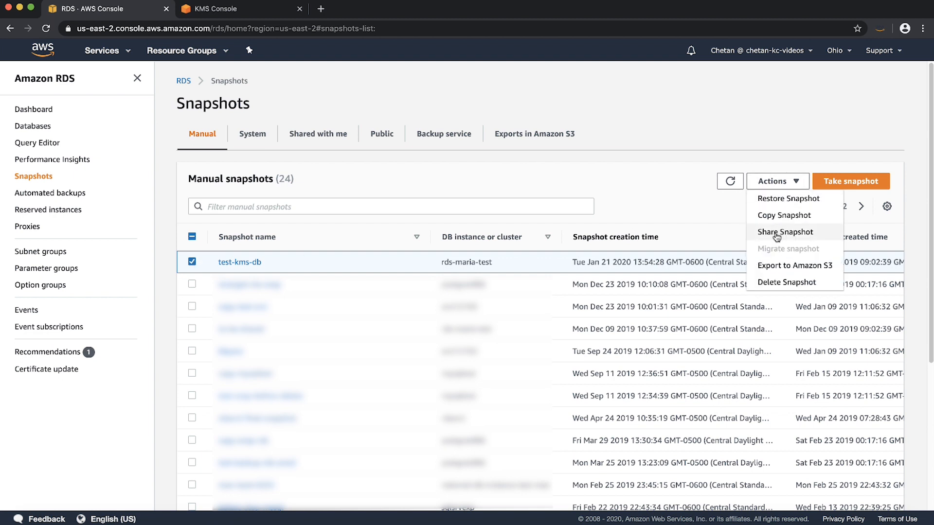
left_click(784, 232)
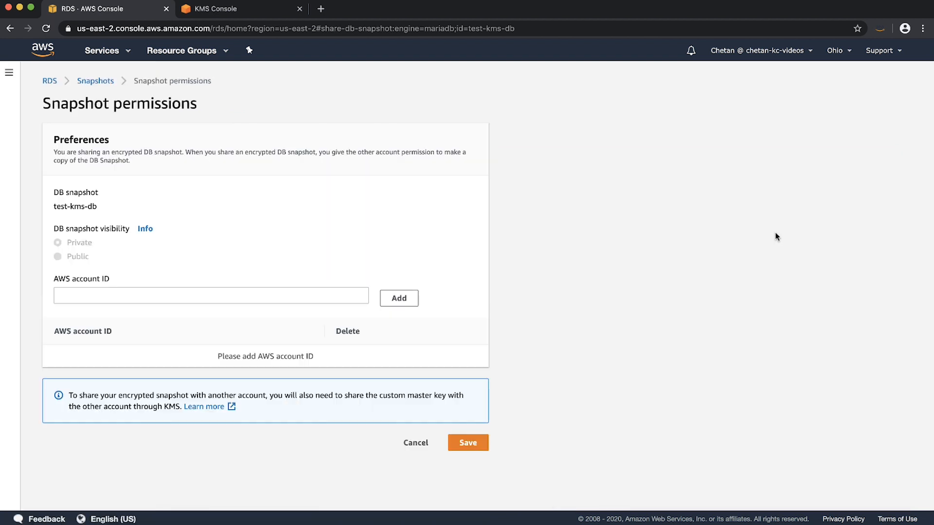
left_click(211, 295)
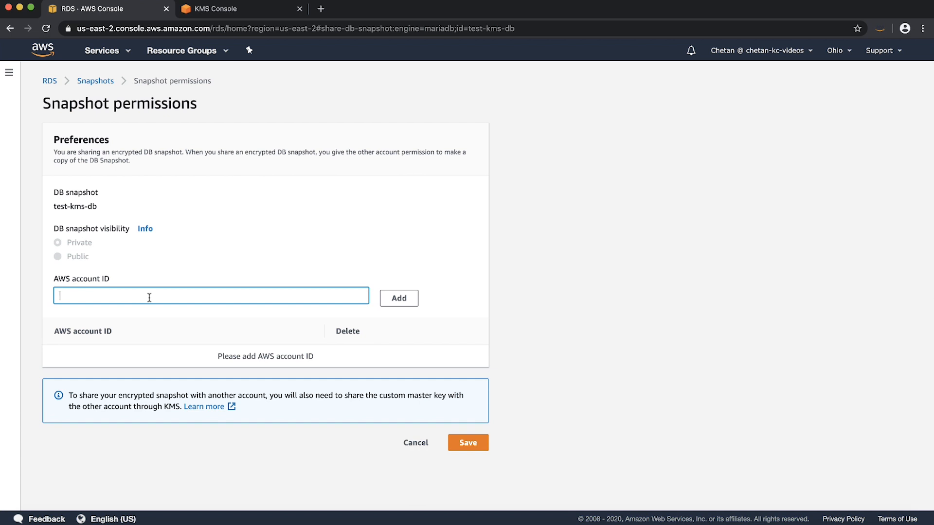
type("123456789012")
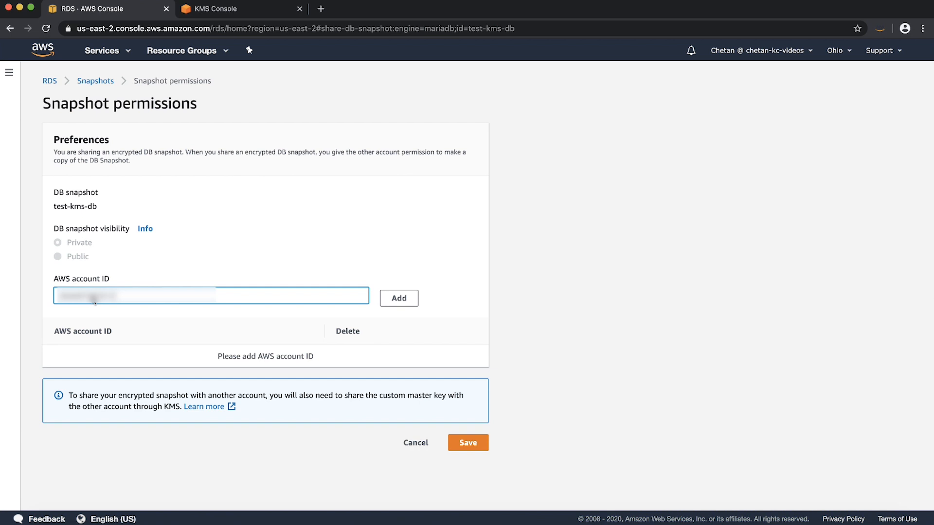
left_click(399, 298)
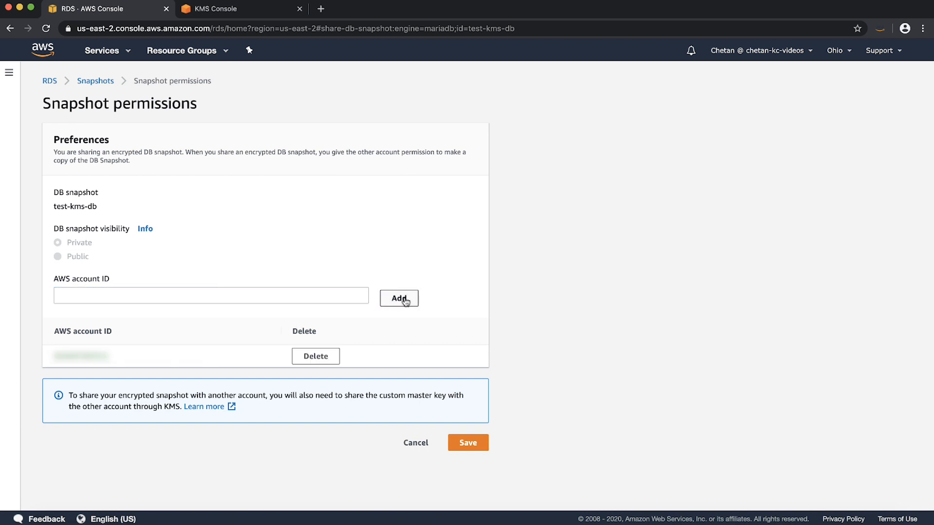
left_click(416, 442)
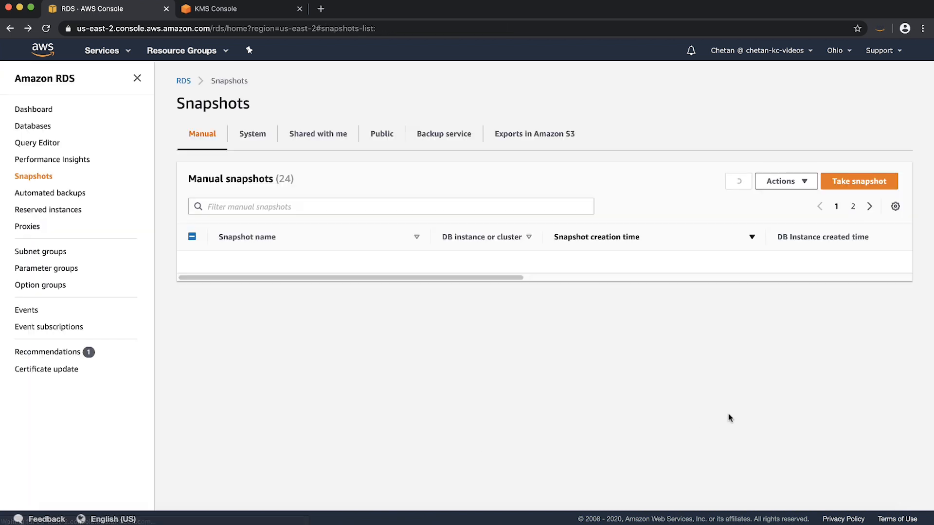
- Reopen Share Snapshot to verify the shared account, then switch to the target account's console
left_click(778, 181)
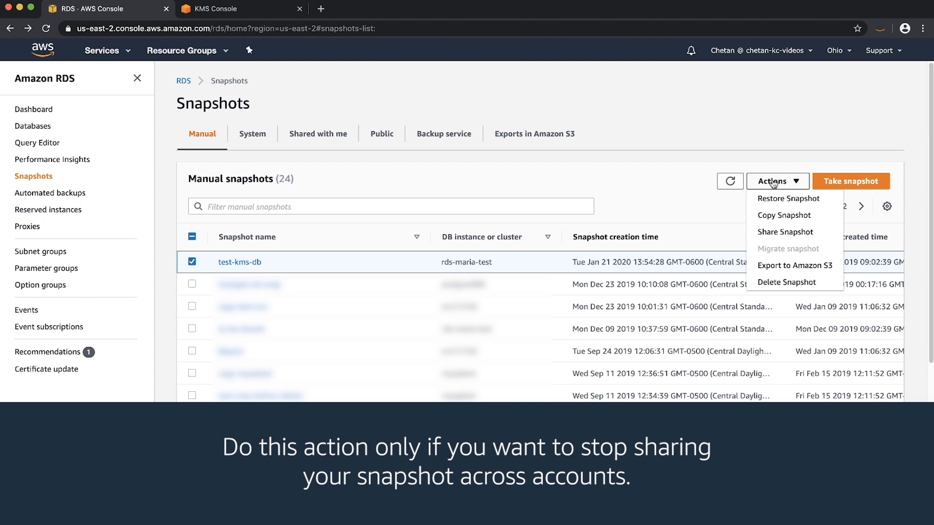
left_click(786, 231)
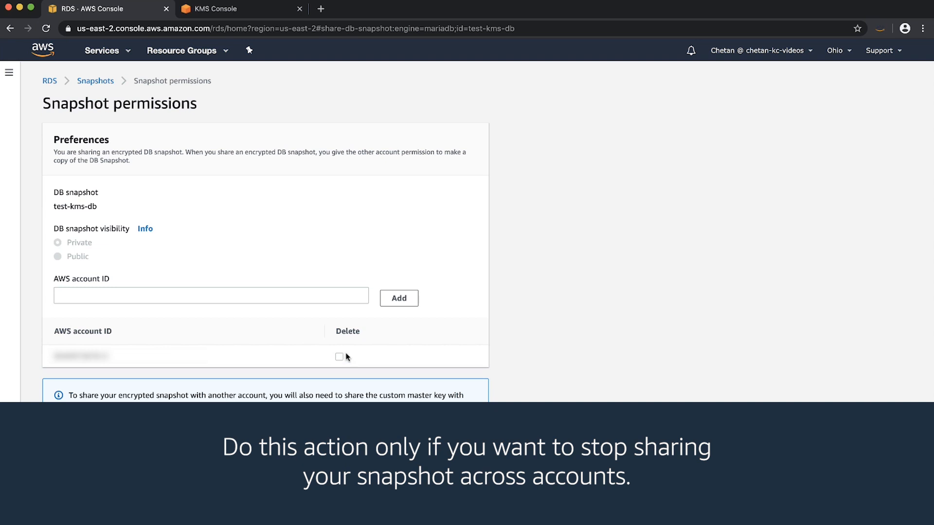
left_click(339, 357)
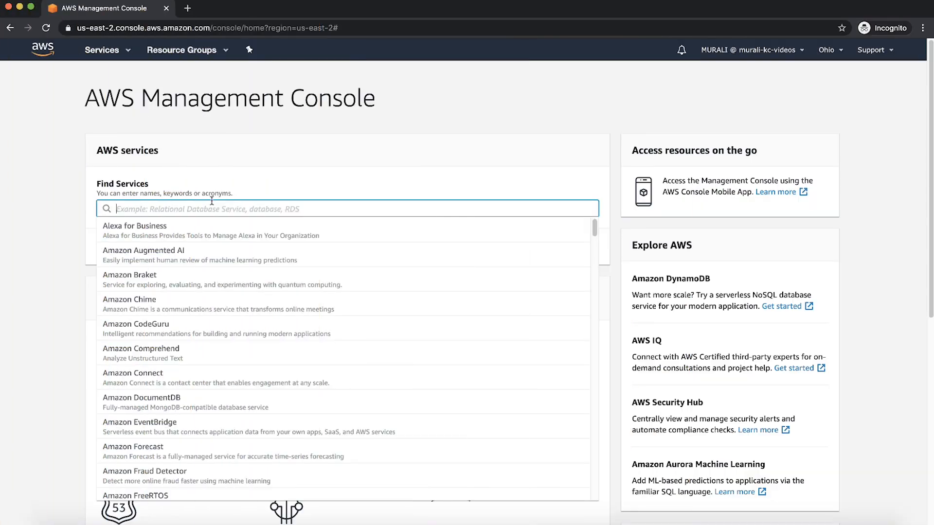
- Reach the RDS manual snapshots list in the target account via the RDS service search
type("R")
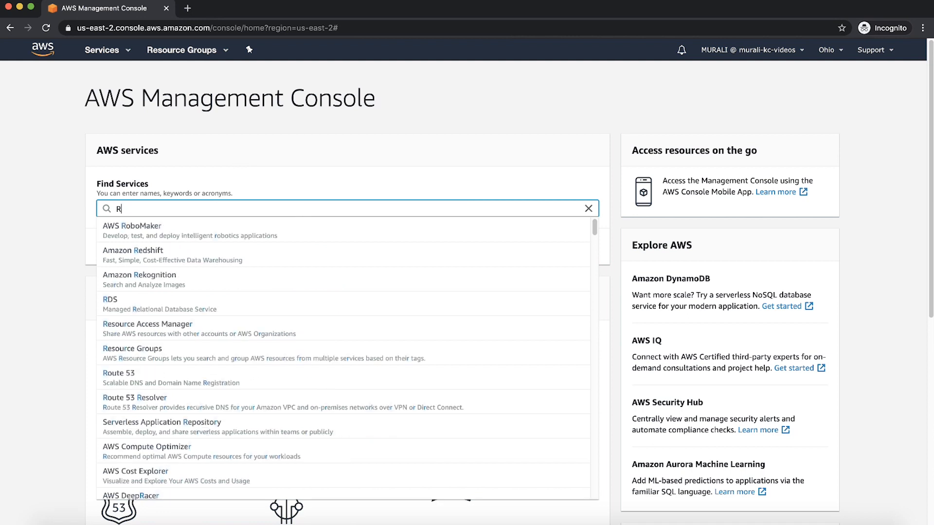
left_click(110, 298)
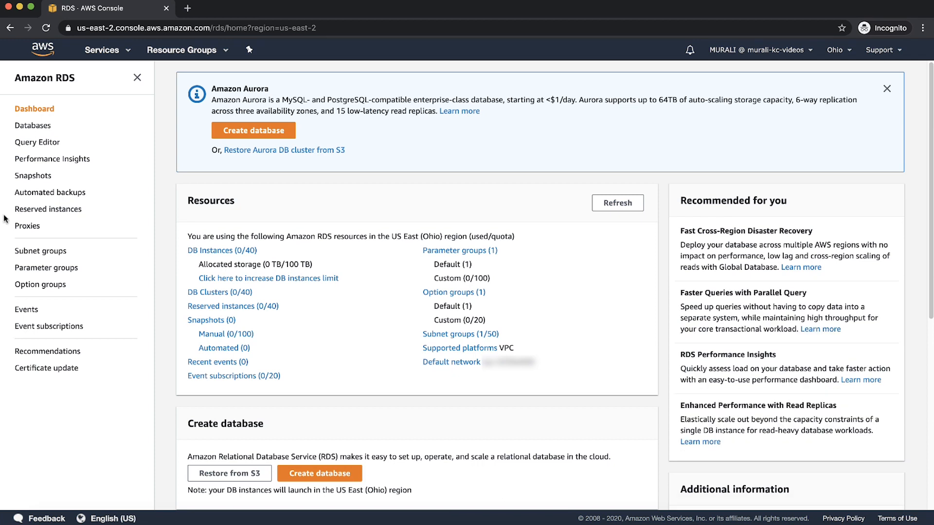
left_click(34, 175)
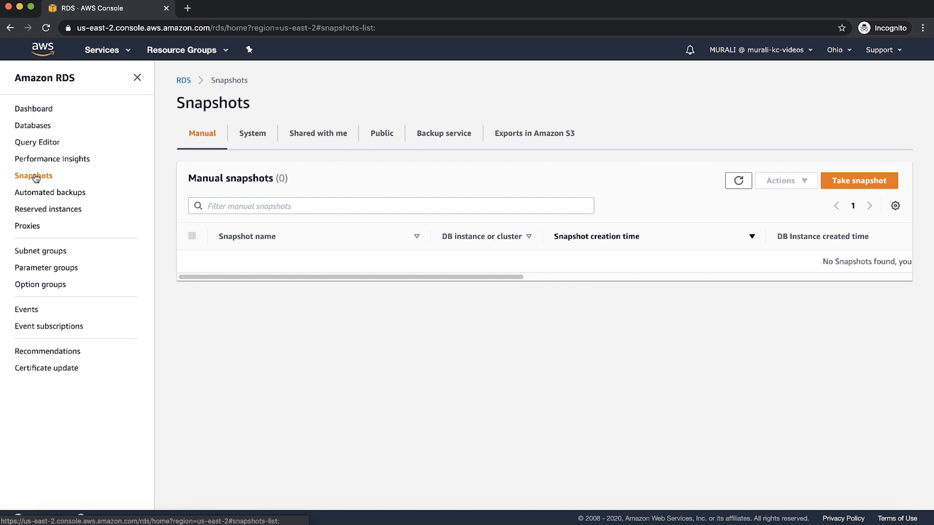
- Select the shared rds-maria-test snapshot under Shared with me and start Copy Snapshot
left_click(318, 133)
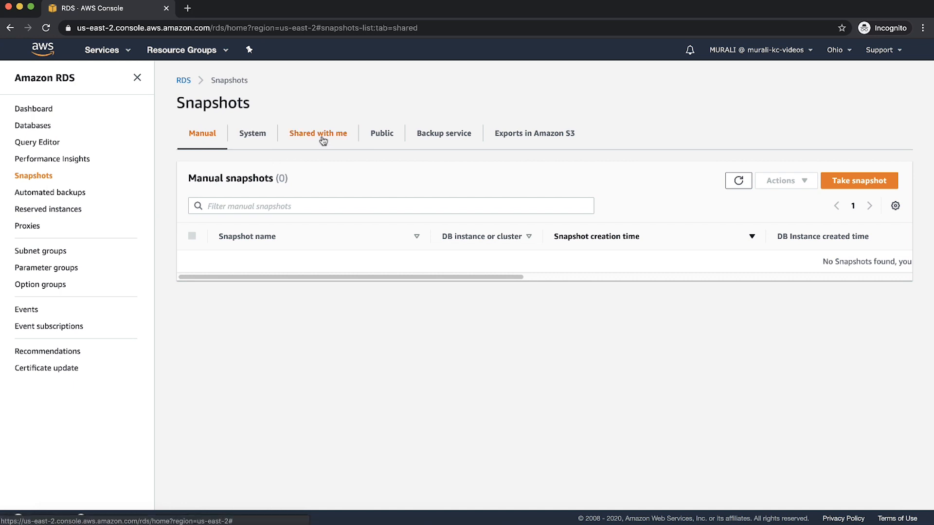
left_click(318, 133)
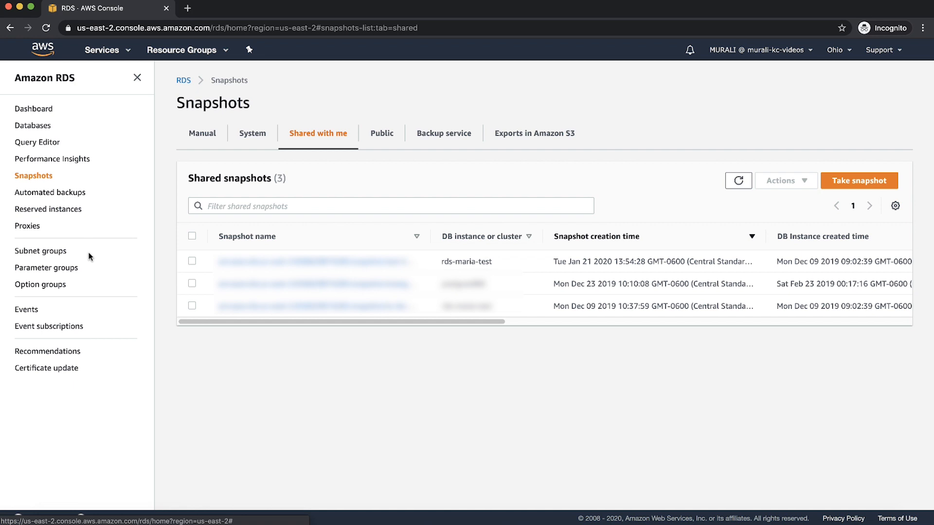
left_click(192, 261)
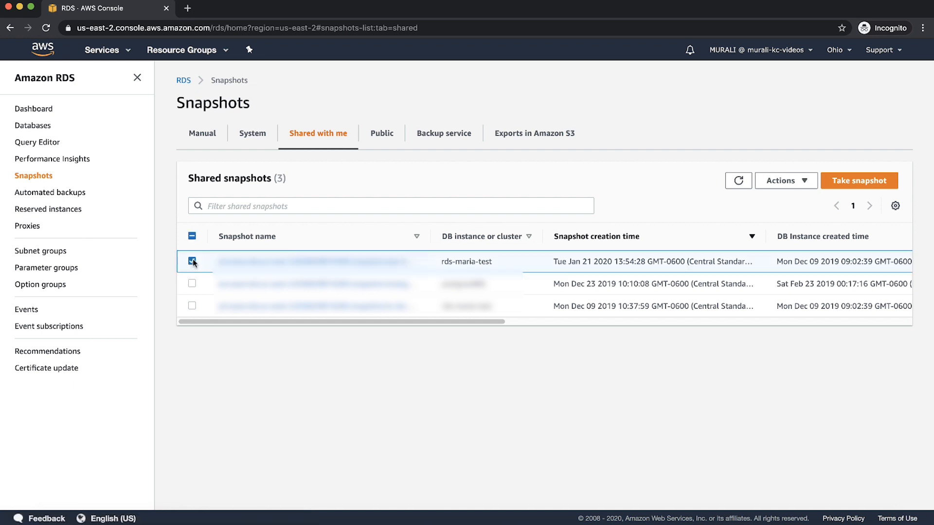
left_click(784, 181)
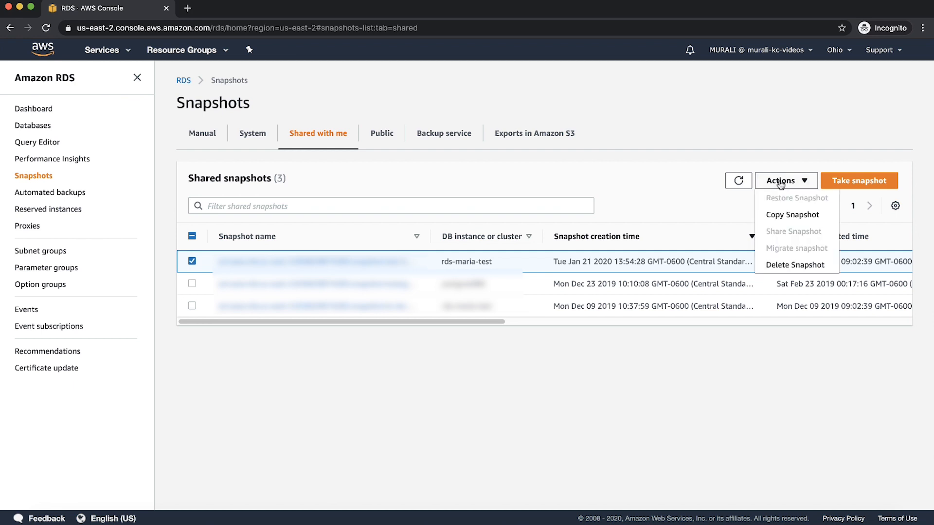
left_click(792, 214)
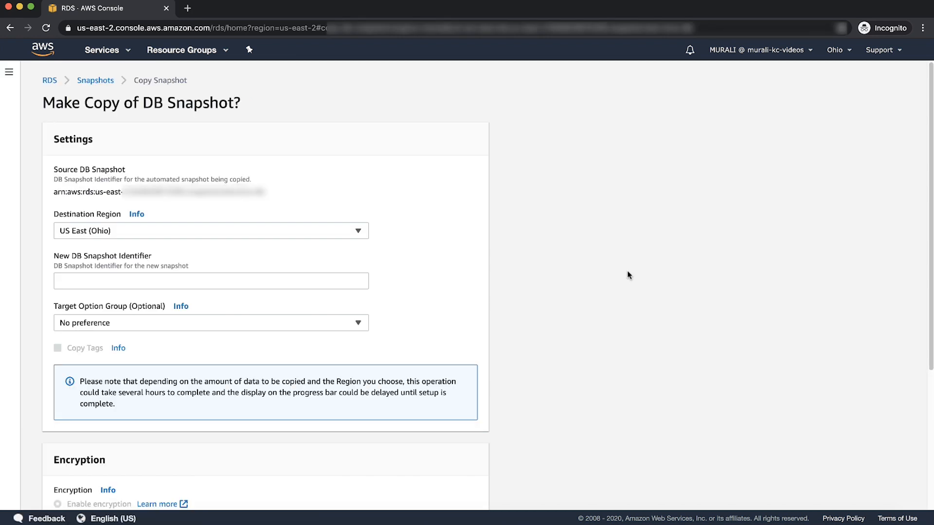
- Copy the shared snapshot as target-rds-snap and select it in the manual snapshots list
type("target-rds-snap")
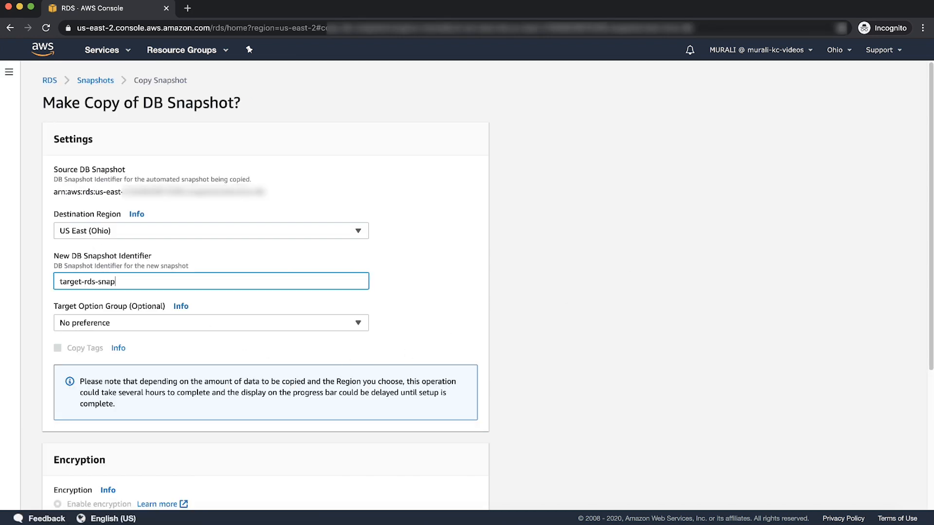
scroll("down", 3)
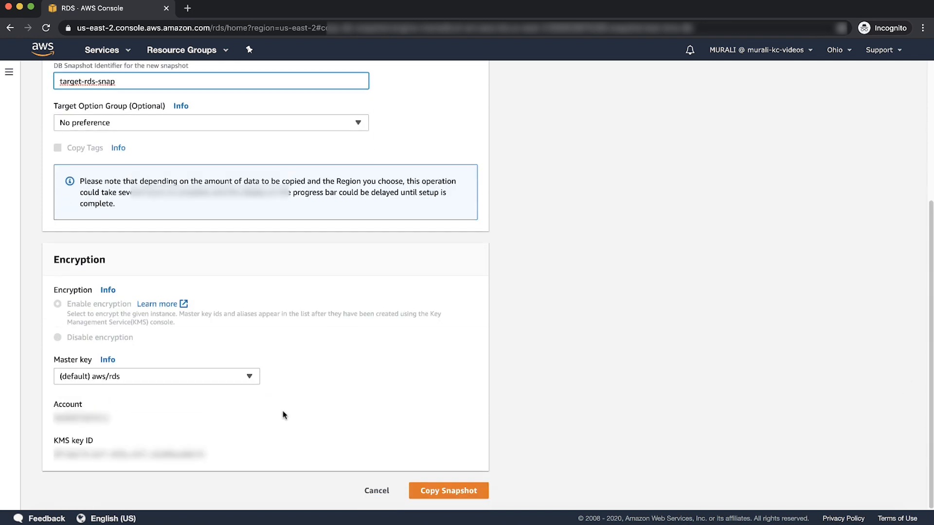
left_click(447, 490)
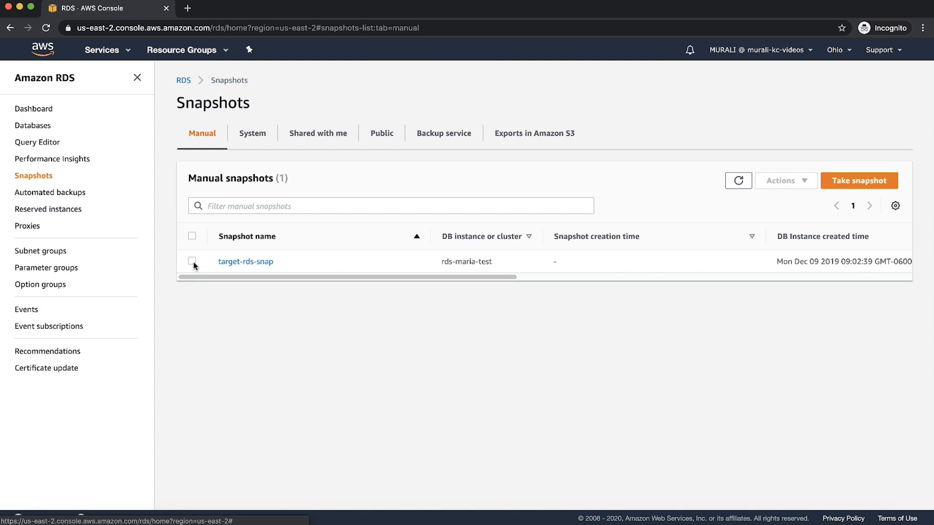
left_click(192, 261)
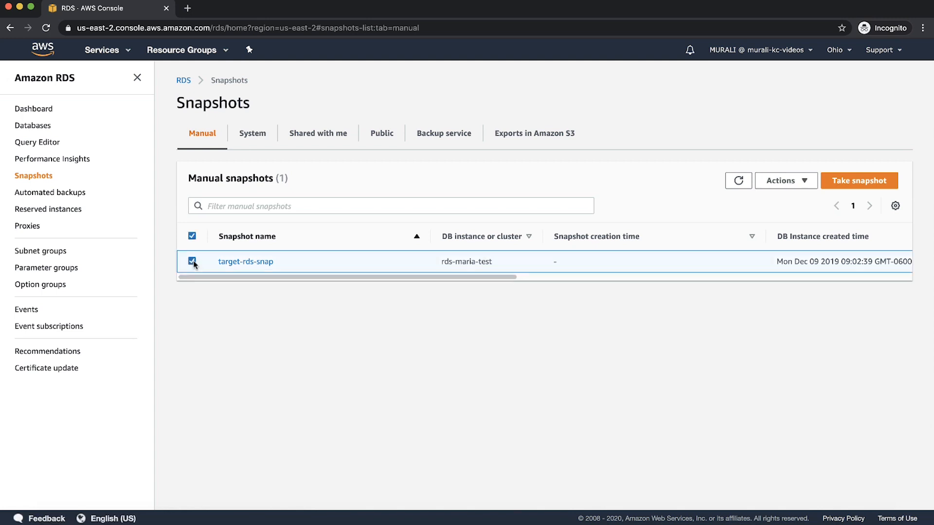